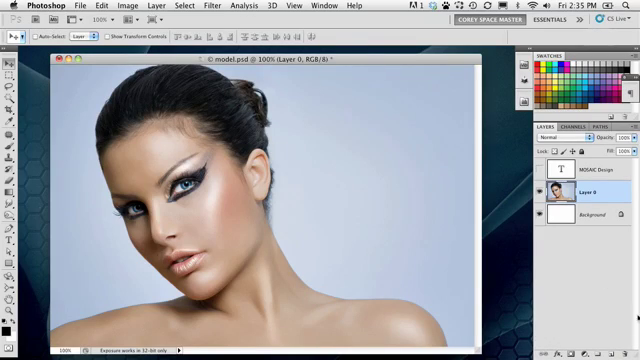
mouse_move(560, 284)
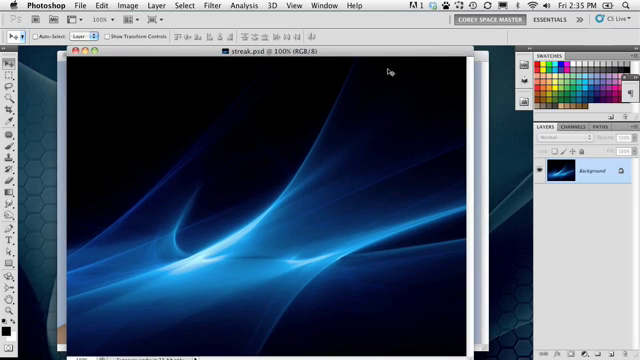
mouse_move(390, 124)
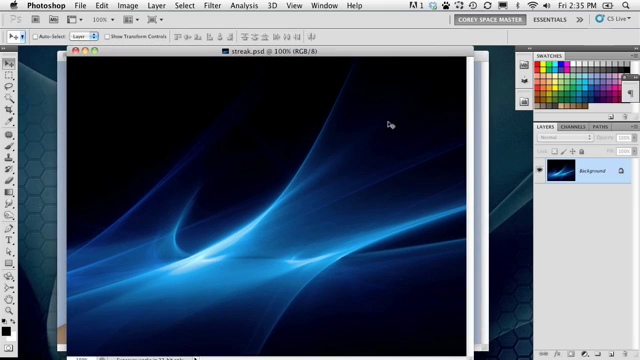
mouse_move(244, 200)
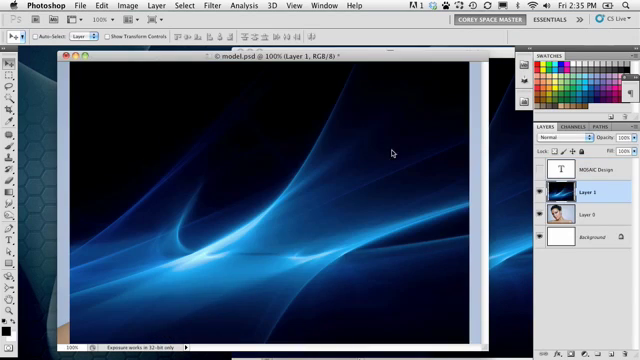
mouse_move(288, 112)
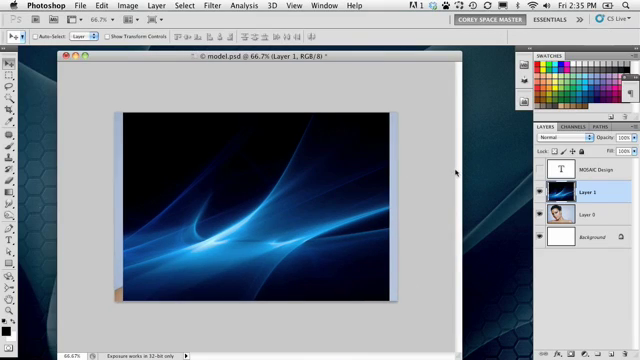
mouse_move(448, 160)
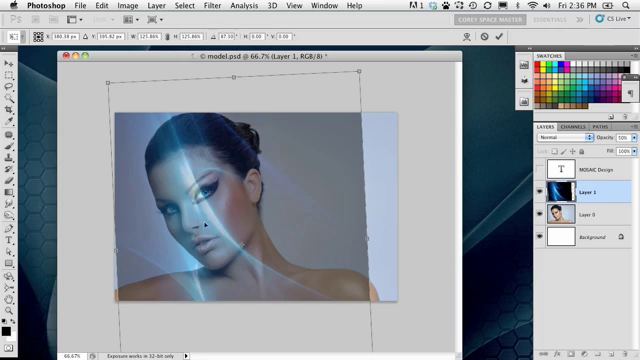
- Commit the scaled and rotated light-streak layer so its streaks sweep diagonally across the portrait
left_click(10, 62)
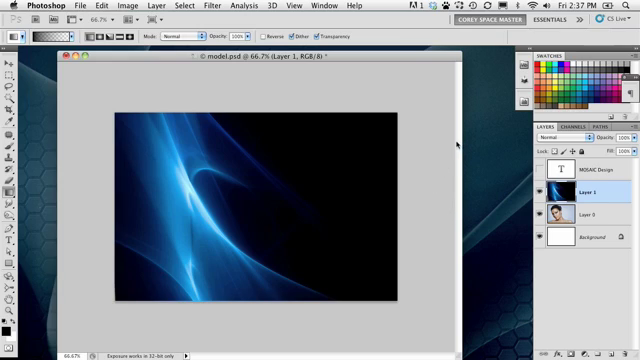
mouse_move(456, 148)
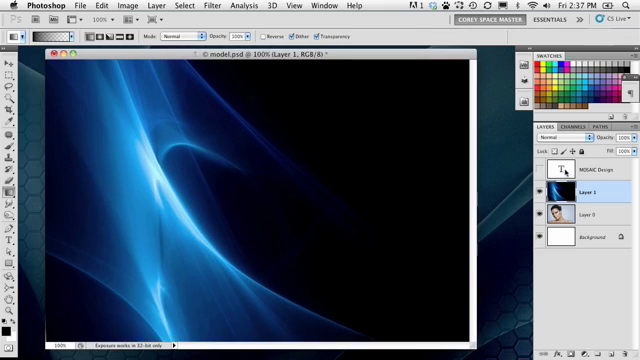
- Load a colour channel's luminance from the Channels panel as a selection of the bright streaks
left_click(576, 126)
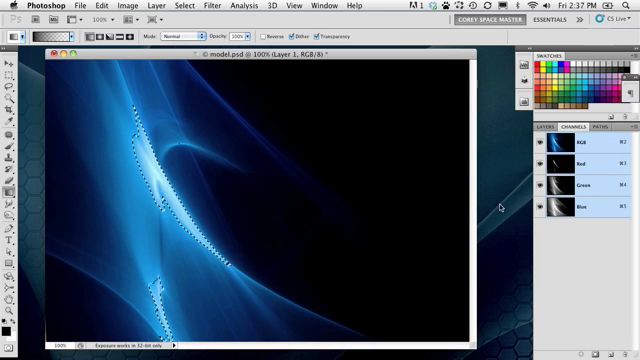
left_click(544, 128)
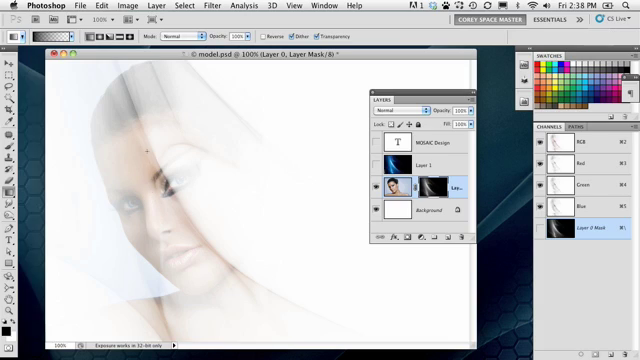
mouse_move(160, 164)
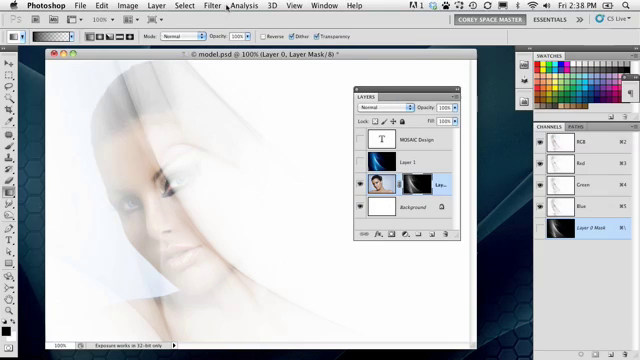
- Start the Pixelate > Mosaic filter on the light-streak layer mask
left_click(208, 8)
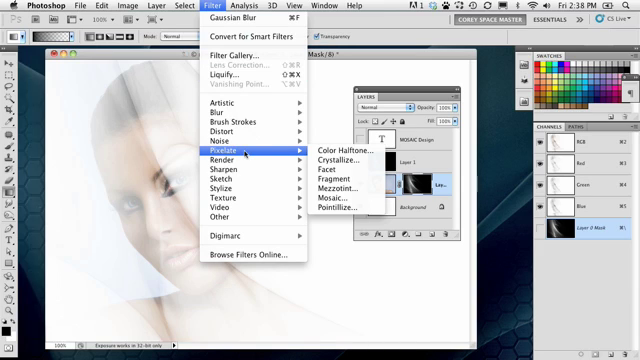
left_click(300, 100)
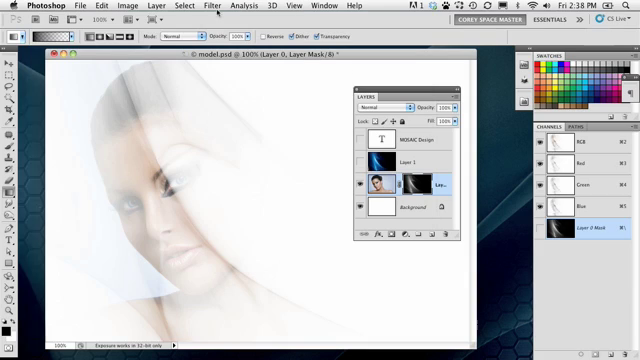
left_click(200, 8)
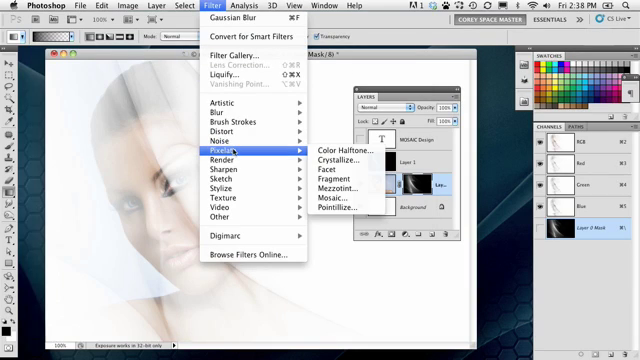
mouse_move(330, 200)
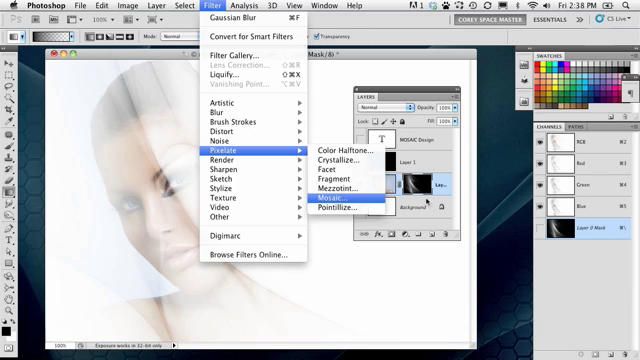
left_click(336, 192)
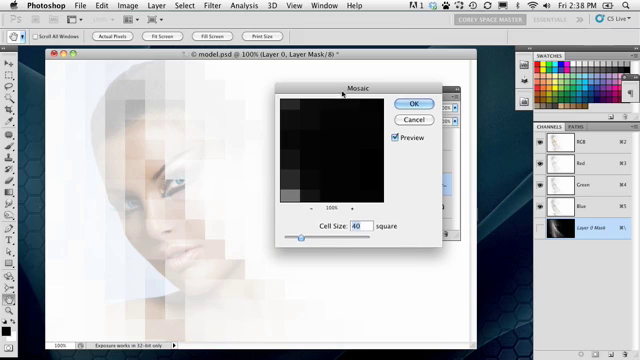
- Set the mosaic cell size to about 40 square and apply it to the mask
left_click_drag(284, 236, 300, 236)
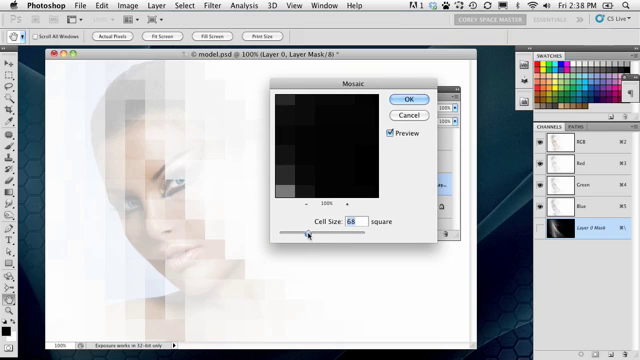
left_click_drag(300, 232, 296, 232)
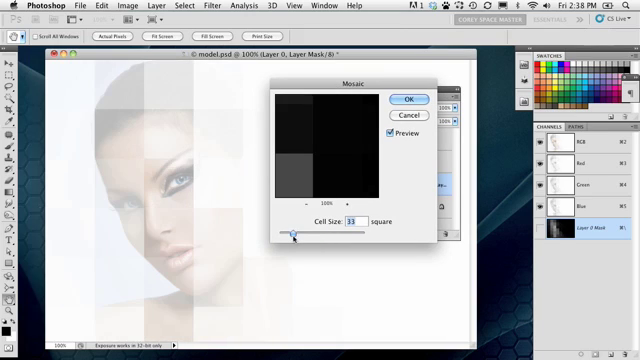
left_click_drag(292, 234, 300, 234)
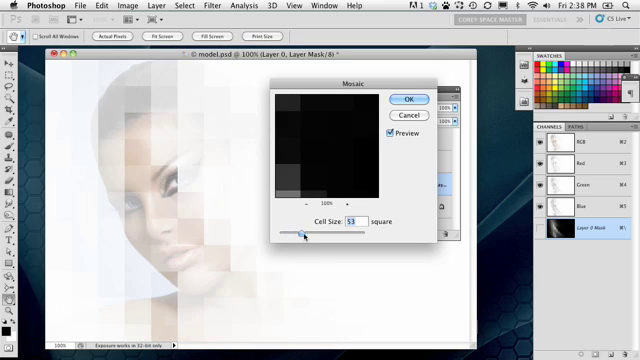
left_click_drag(300, 232, 292, 232)
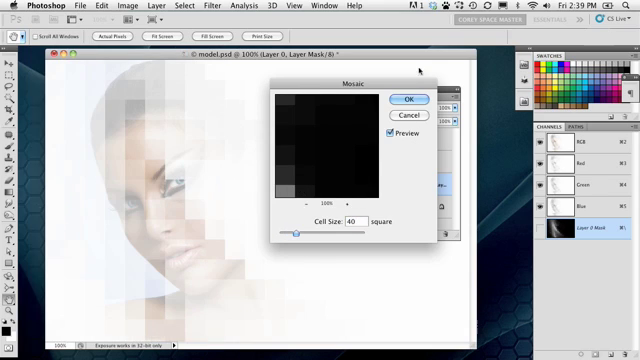
left_click(406, 100)
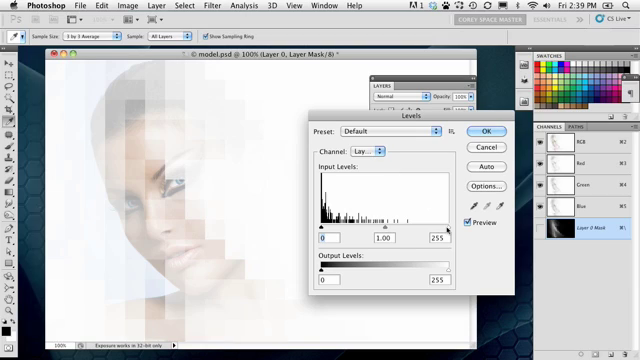
- Drag the Levels input sliders inward on the mosaic mask and confirm to reveal the face
left_click_drag(450, 228, 418, 228)
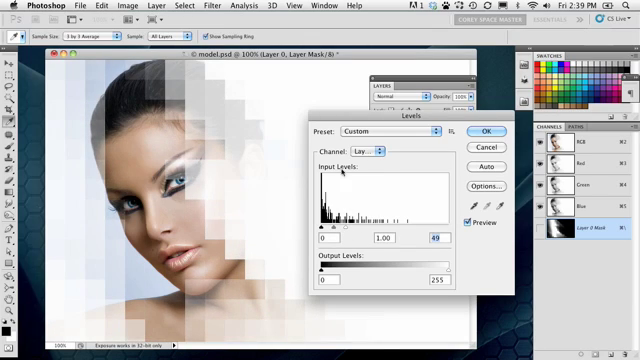
left_click(484, 132)
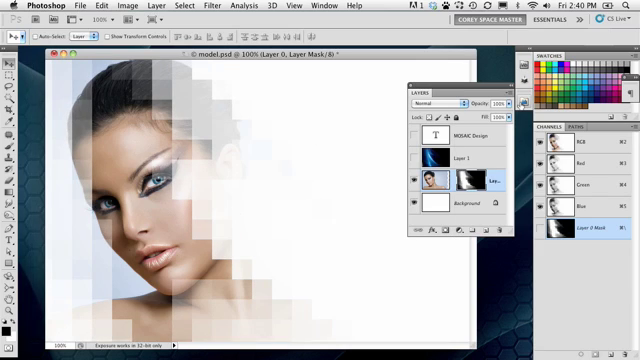
- Turn on the MOSAIC Design text layer so the title shows beside the model's face
left_click(410, 132)
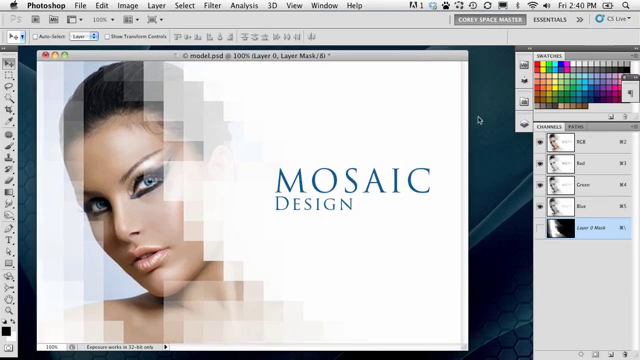
- Show the Layers panel from the Window menu
left_click(328, 6)
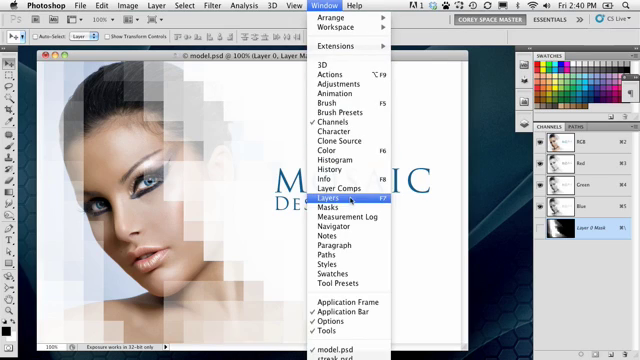
left_click(336, 198)
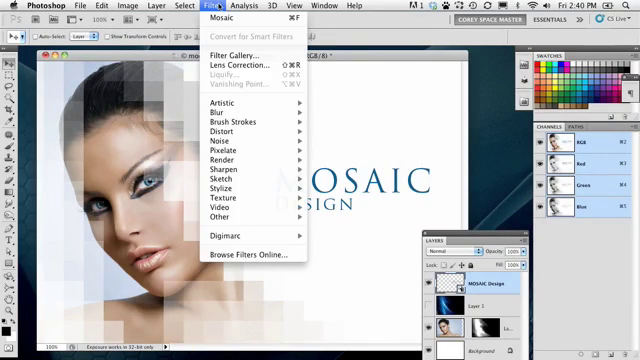
mouse_move(224, 132)
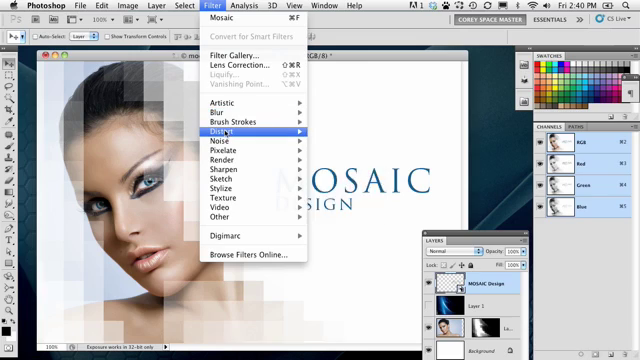
mouse_move(222, 160)
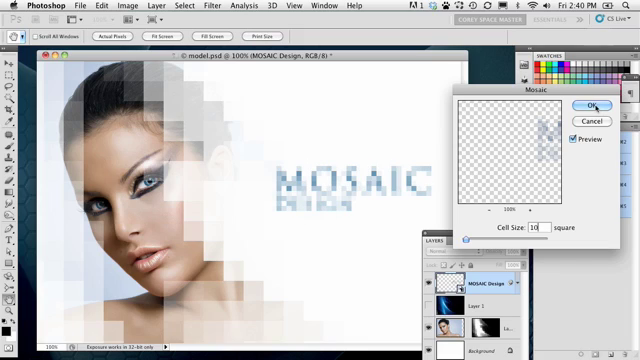
- Apply the Mosaic smart filter to the MOSAIC Design text and select its filter mask
left_click(588, 104)
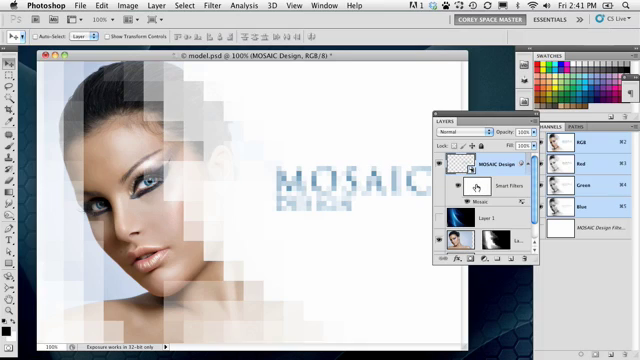
left_click(476, 188)
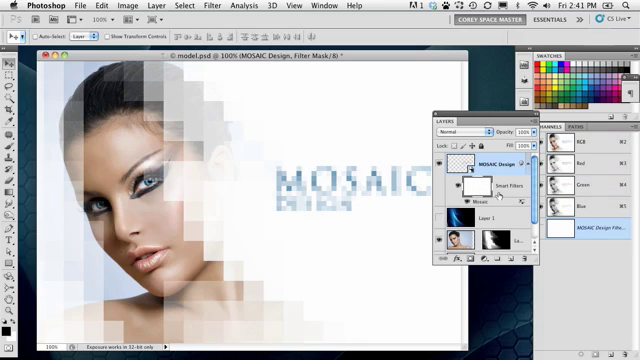